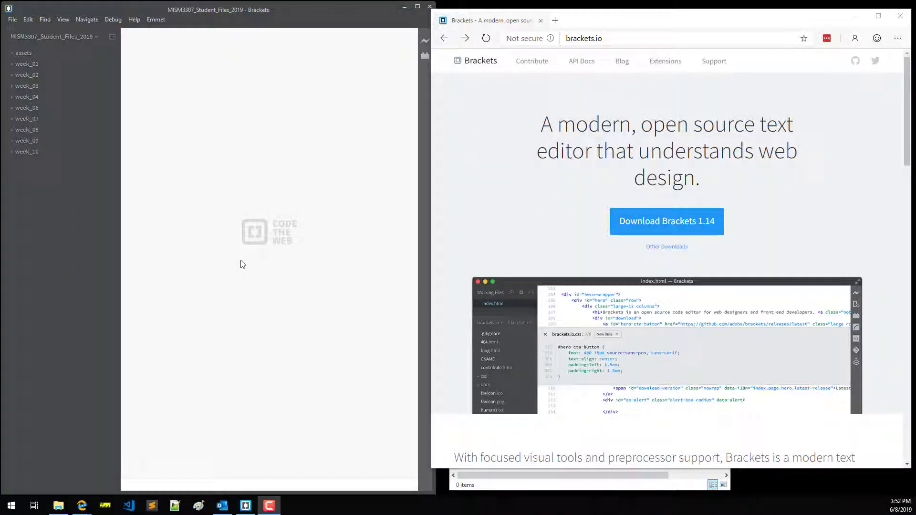
{"action": "mouse_move", "coordinate": [186, 87]}
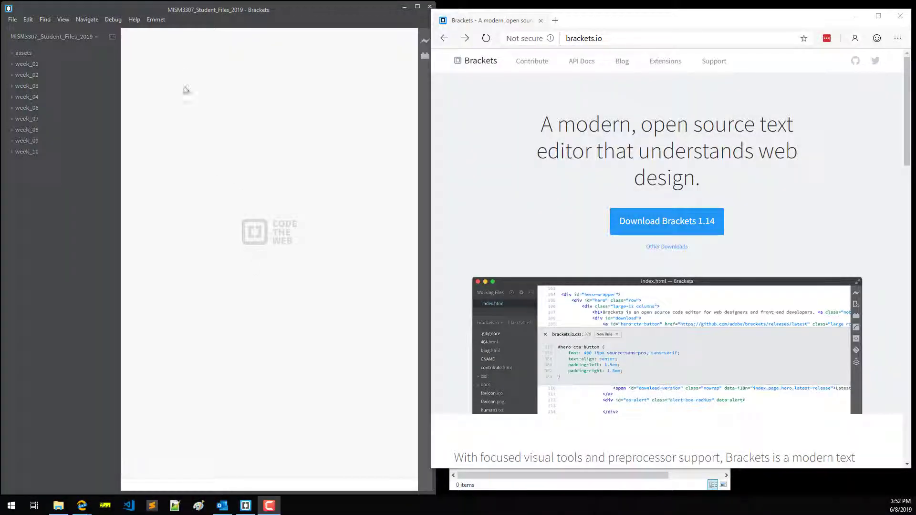
Step: Bring up the File menu that holds the Extension Manager command
{"action": "left_click", "coordinate": [12, 19]}
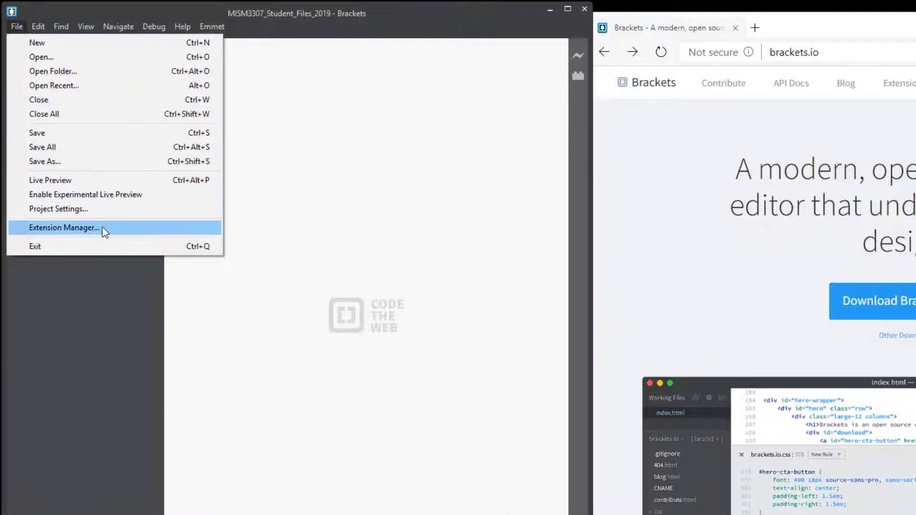
Step: Show the Available extensions list in Extension Manager and scroll through it
{"action": "left_click", "coordinate": [64, 227]}
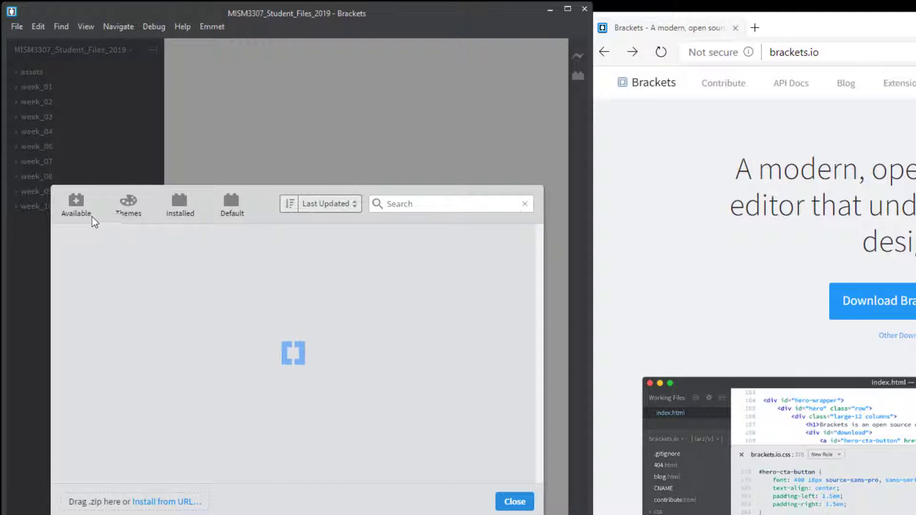
{"action": "left_click", "coordinate": [76, 203]}
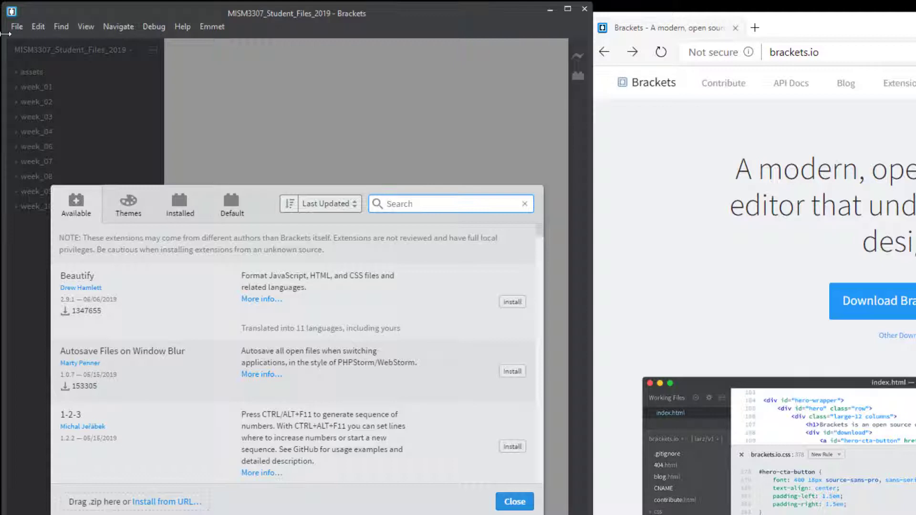
{"action": "left_click", "coordinate": [16, 26]}
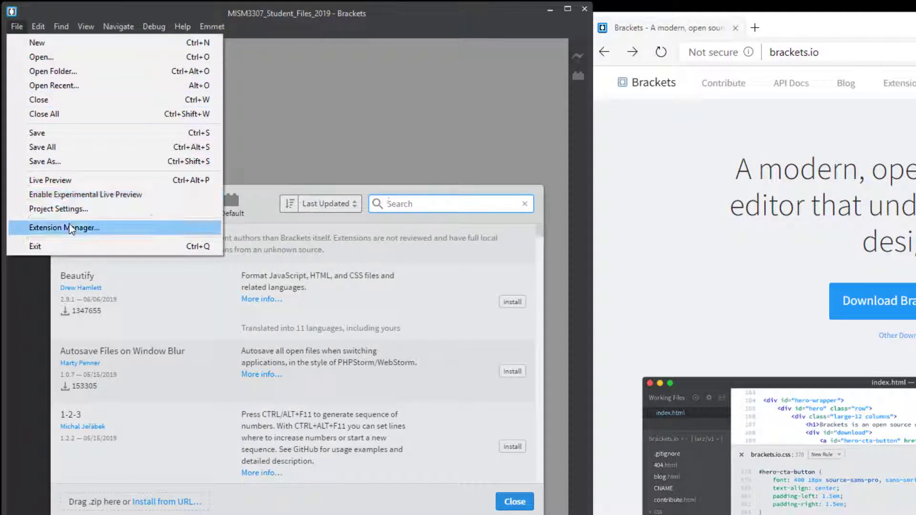
{"action": "mouse_move", "coordinate": [245, 204]}
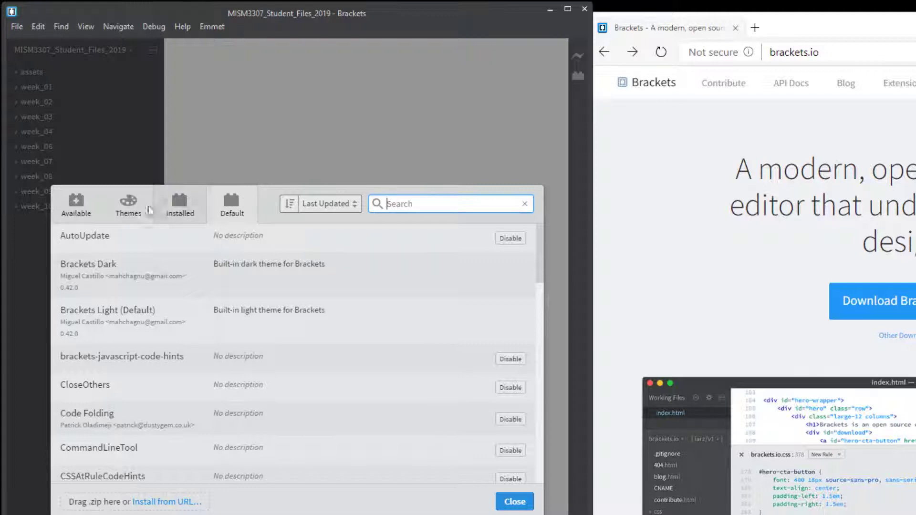
{"action": "left_click", "coordinate": [76, 204]}
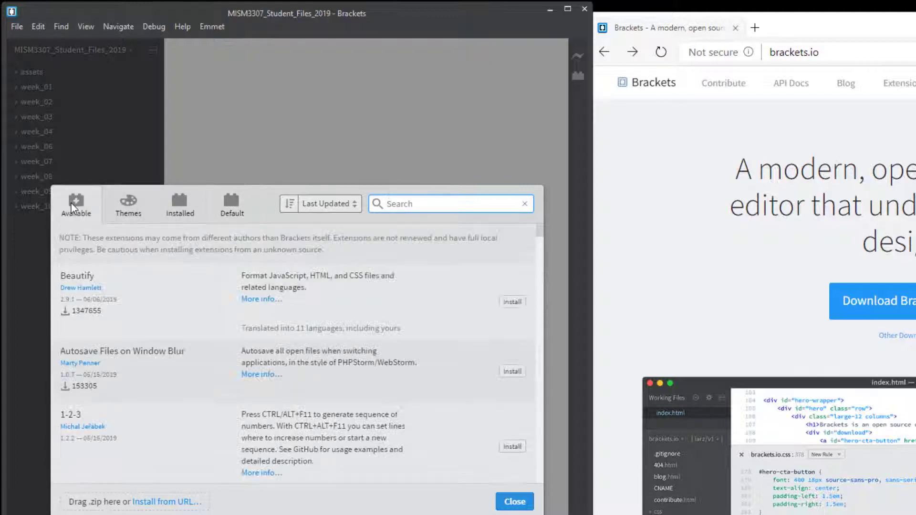
{"action": "scroll", "scroll_direction": "down", "scroll_amount": 3}
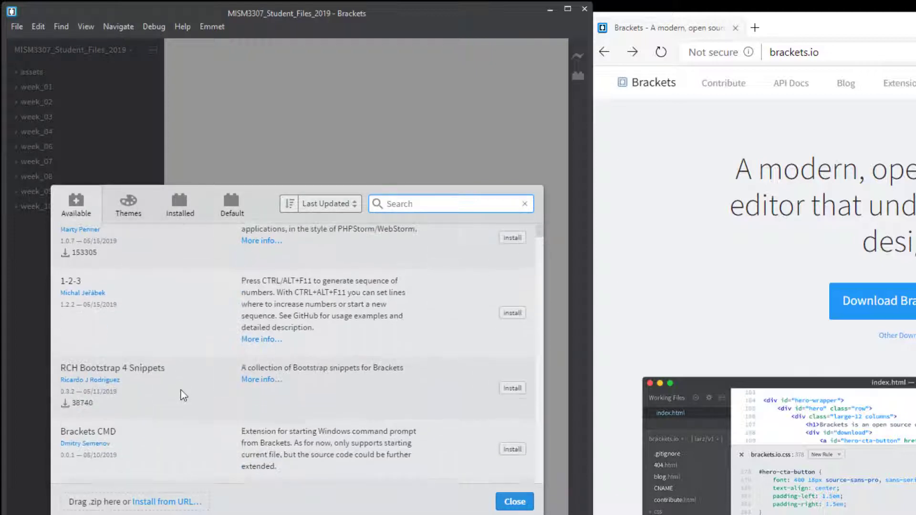
{"action": "scroll", "scroll_direction": "down", "scroll_amount": 3}
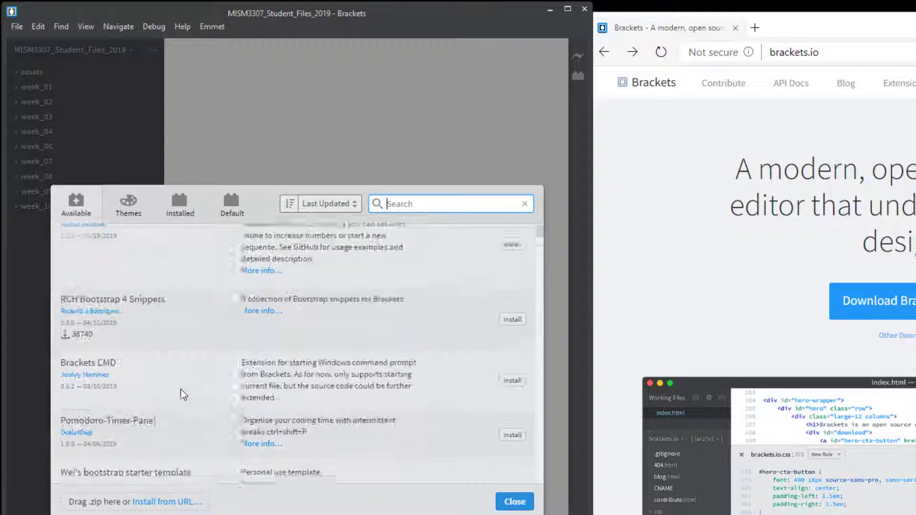
Step: Switch to the Installed list showing Emmet, Nu Markup Checker and spell-check
{"action": "left_click", "coordinate": [179, 204]}
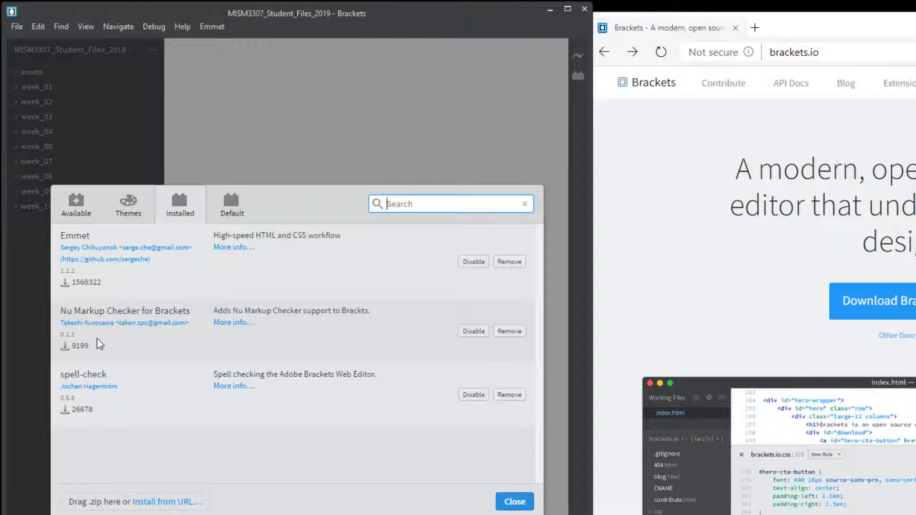
{"action": "mouse_move", "coordinate": [120, 378]}
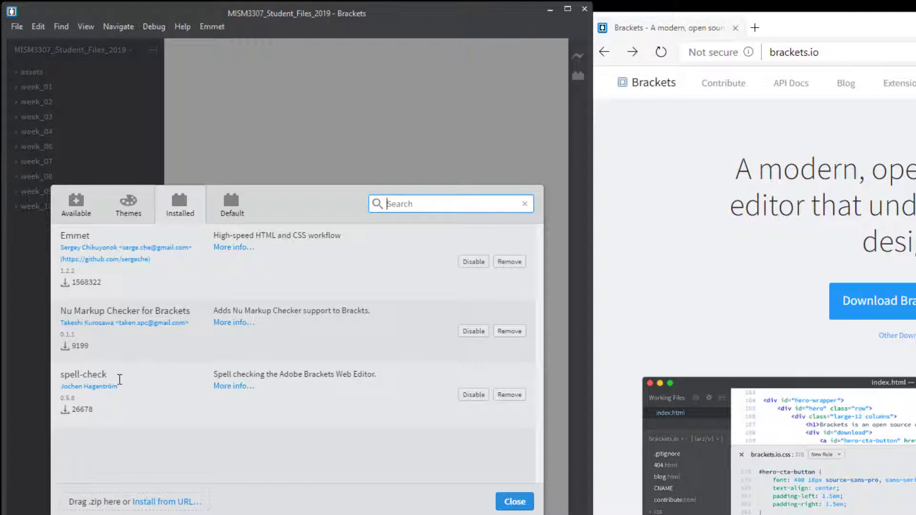
{"action": "mouse_move", "coordinate": [123, 234]}
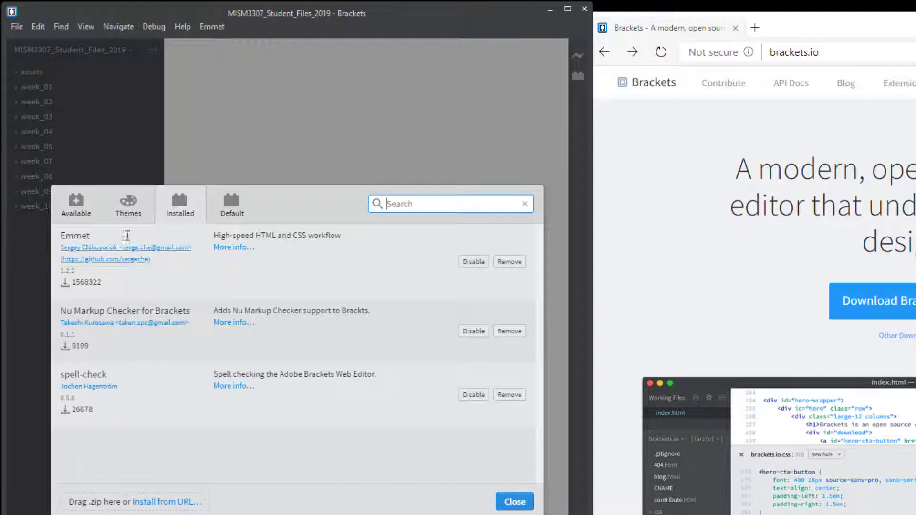
Step: Return to the Available list with Beautify first and focus its Search box
{"action": "left_click", "coordinate": [76, 204]}
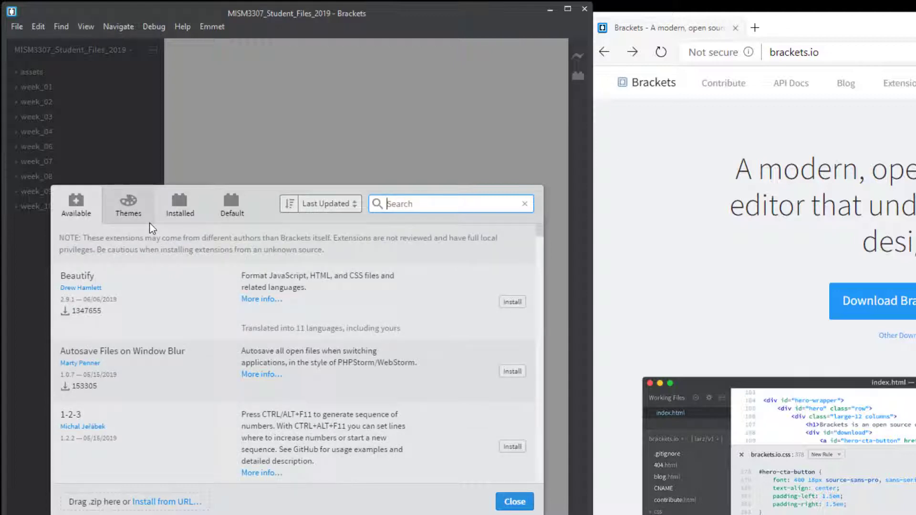
{"action": "mouse_move", "coordinate": [166, 241]}
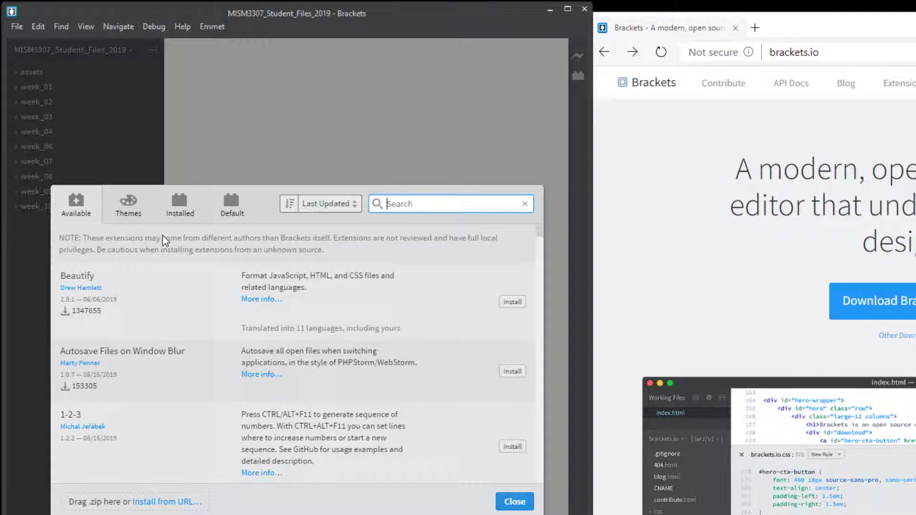
{"action": "mouse_move", "coordinate": [215, 275]}
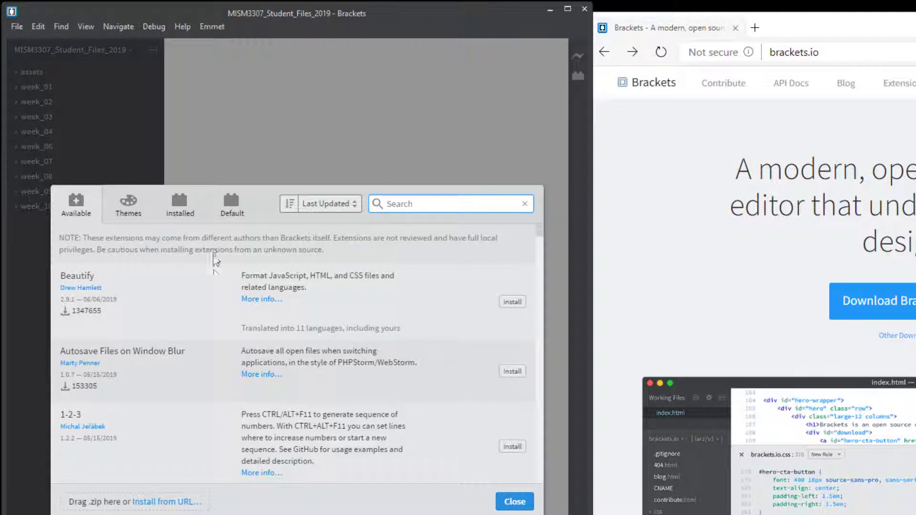
{"action": "mouse_move", "coordinate": [129, 381]}
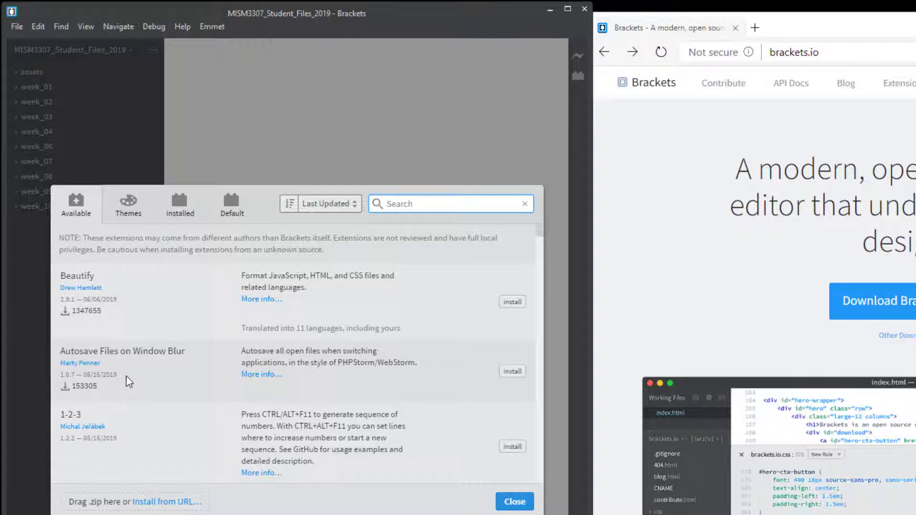
{"action": "mouse_move", "coordinate": [156, 308]}
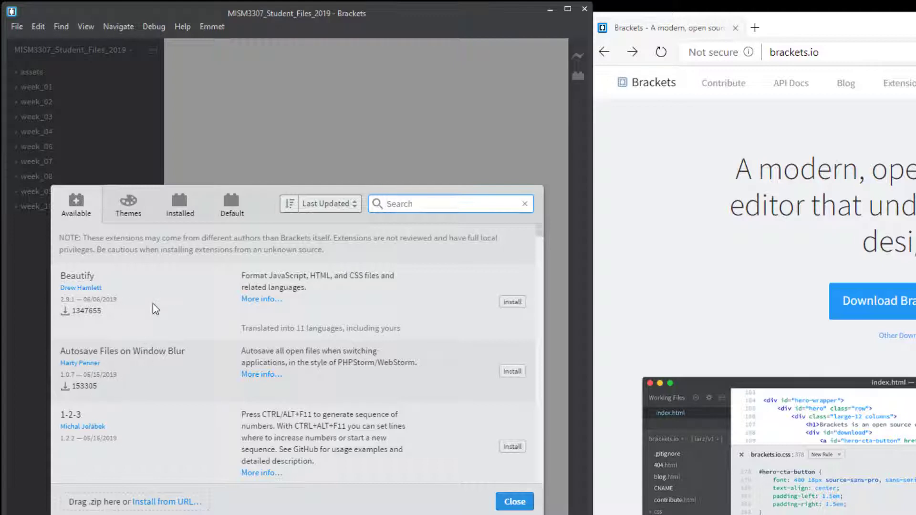
{"action": "mouse_move", "coordinate": [160, 457]}
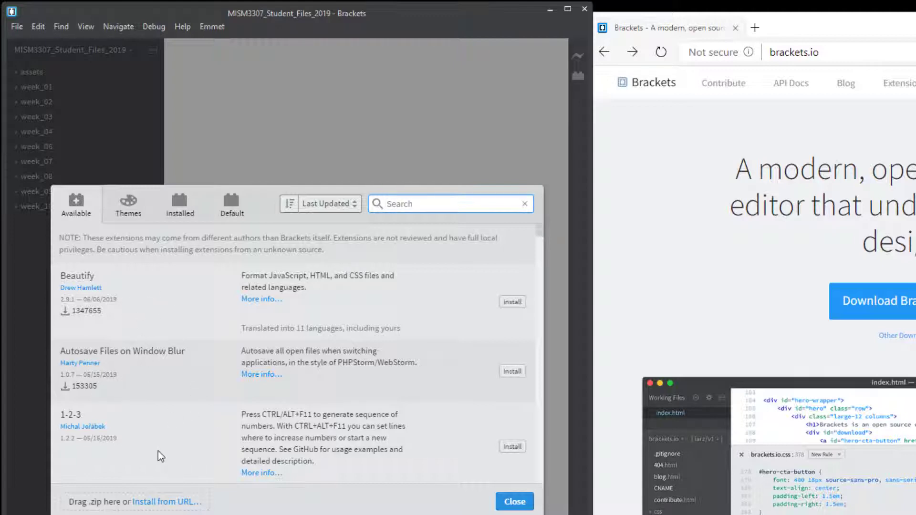
{"action": "mouse_move", "coordinate": [384, 287]}
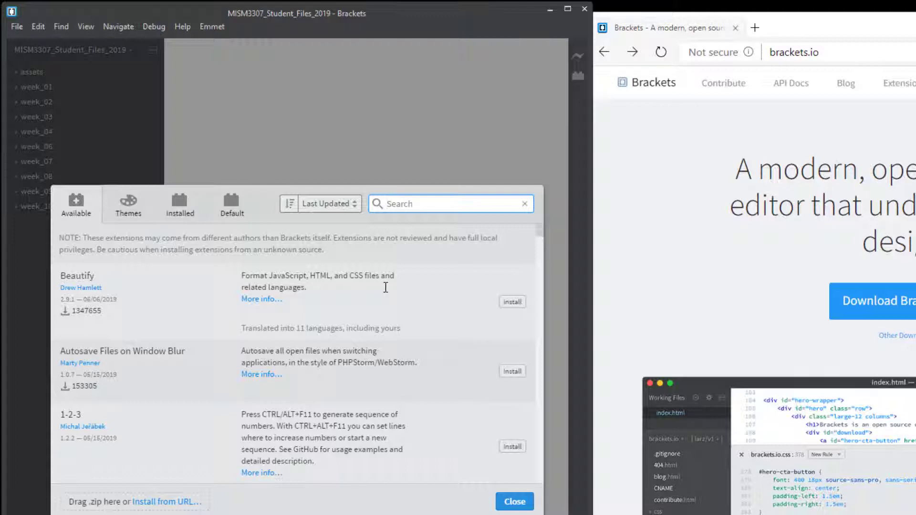
{"action": "left_click", "coordinate": [450, 203]}
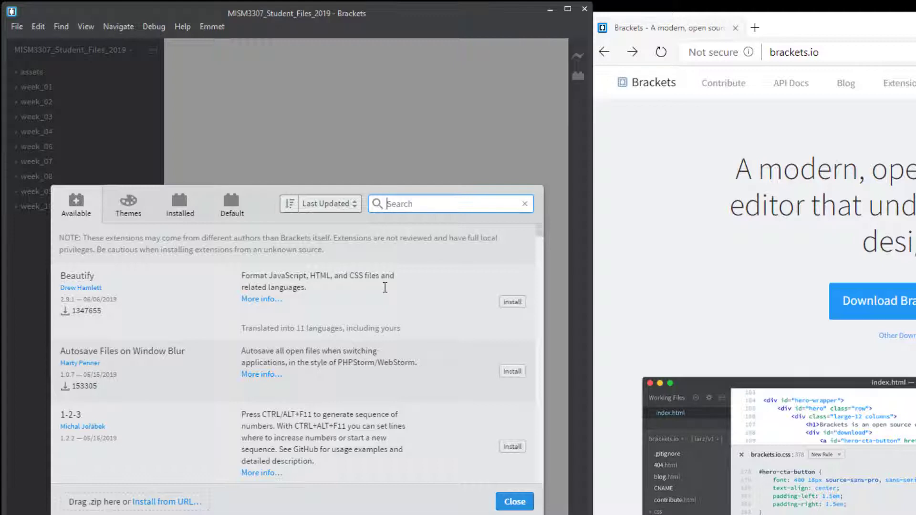
{"action": "mouse_move", "coordinate": [72, 507]}
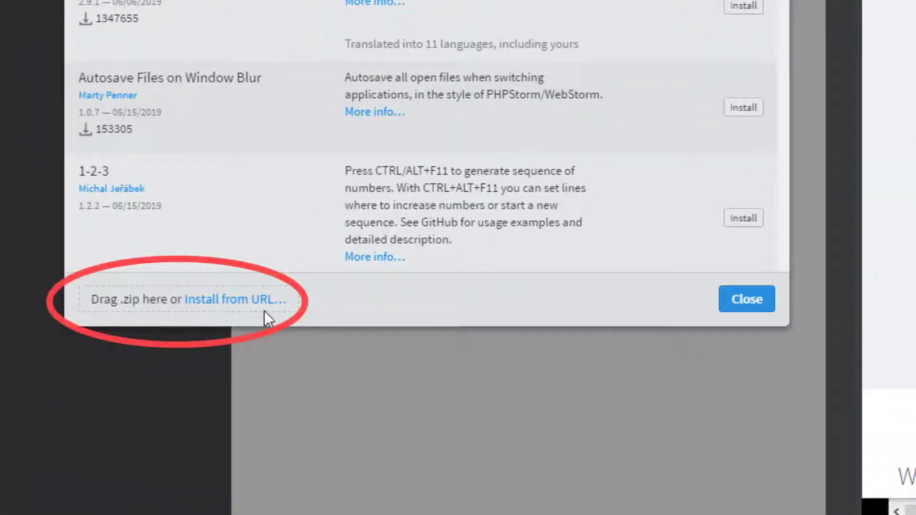
{"action": "mouse_move", "coordinate": [91, 308]}
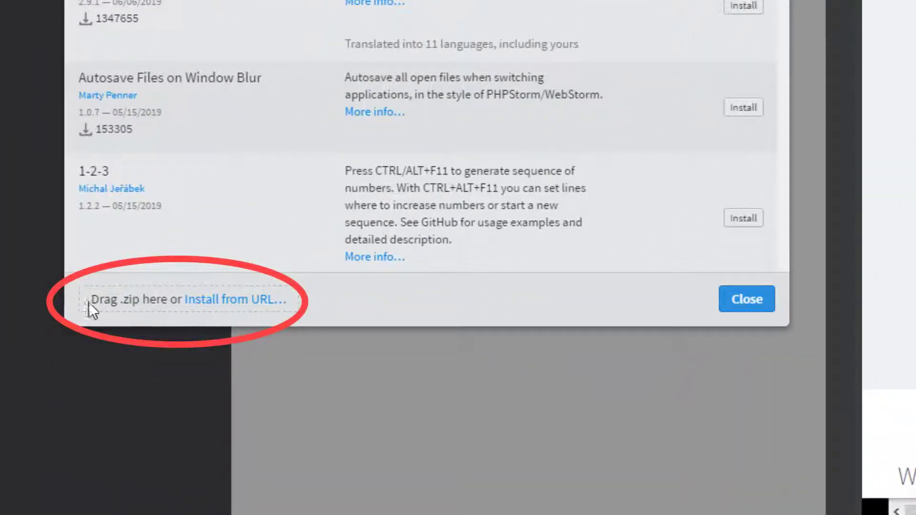
{"action": "mouse_move", "coordinate": [104, 312]}
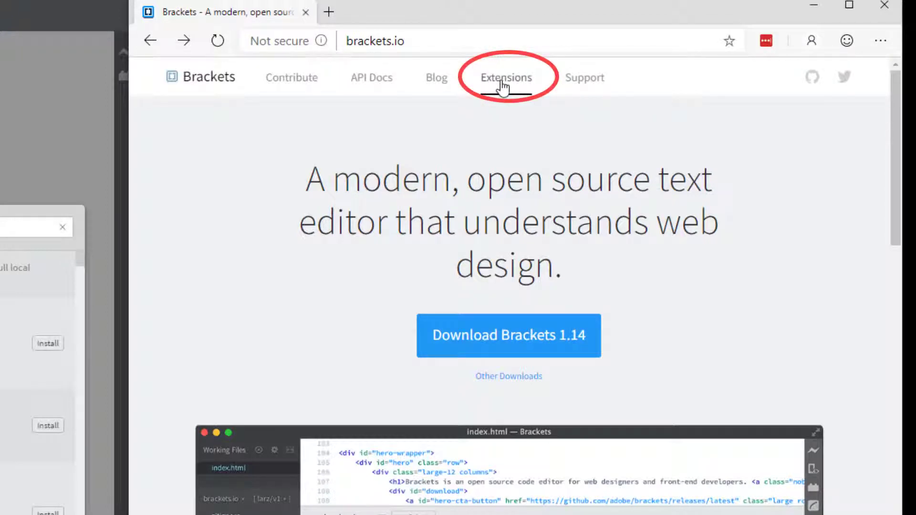
{"action": "mouse_move", "coordinate": [510, 88]}
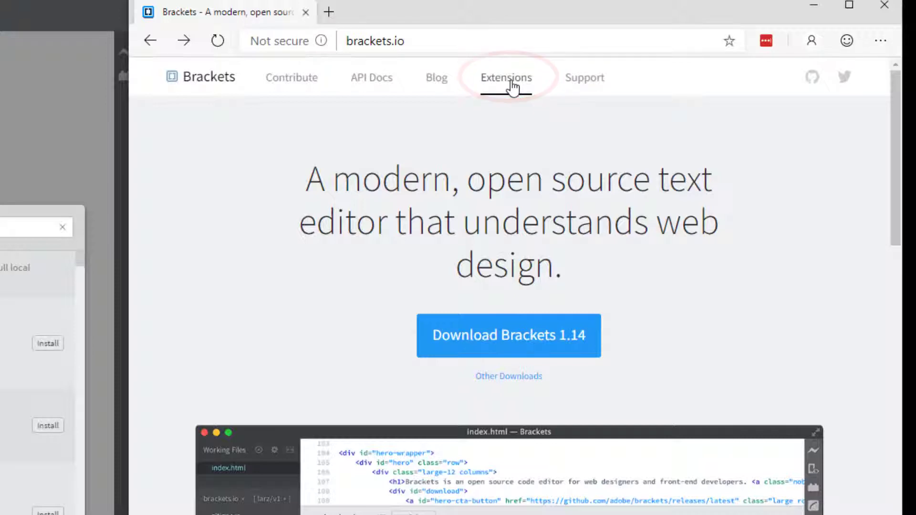
Step: Go from brackets.io to the Brackets Extension Registry via the Extensions link
{"action": "left_click", "coordinate": [506, 76]}
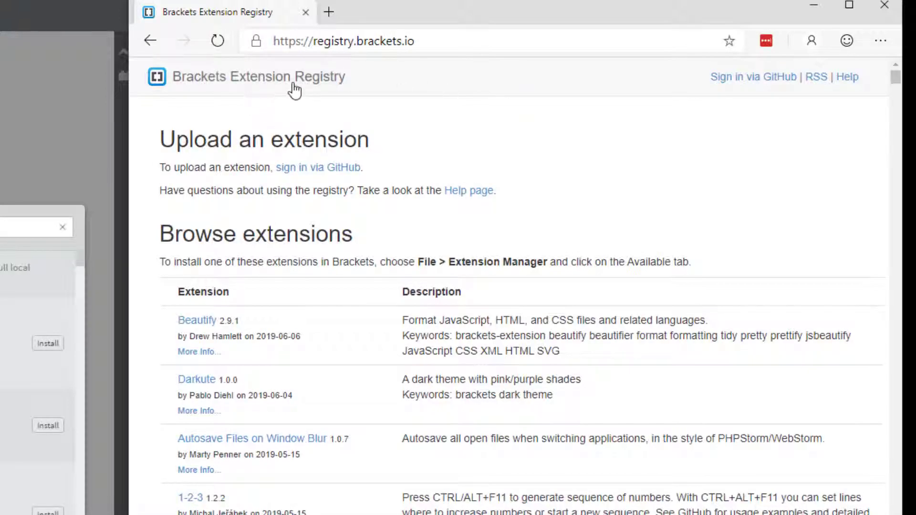
{"action": "mouse_move", "coordinate": [331, 88]}
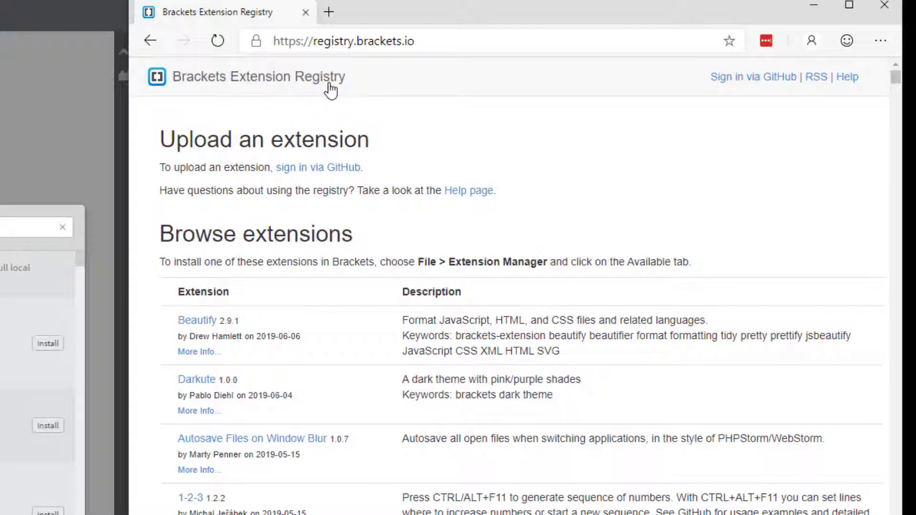
{"action": "scroll", "scroll_direction": "down", "scroll_amount": 3}
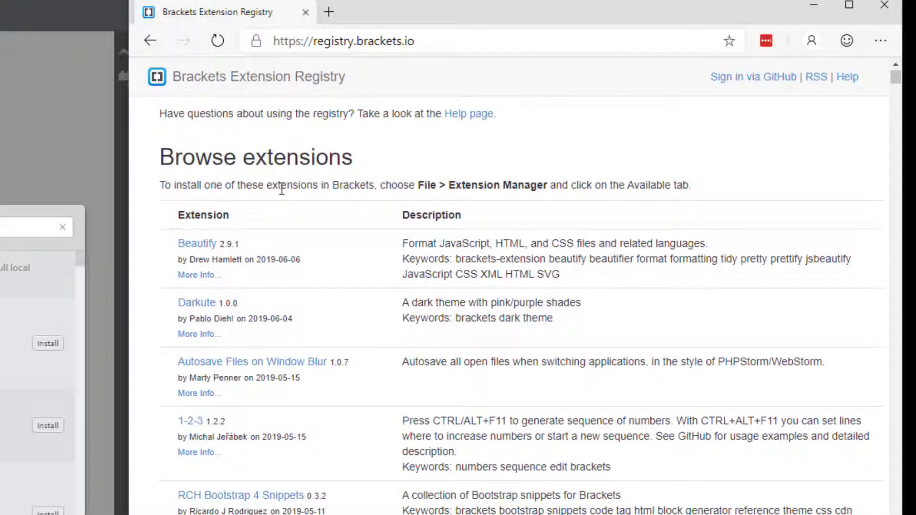
{"action": "scroll", "scroll_direction": "down", "scroll_amount": 3}
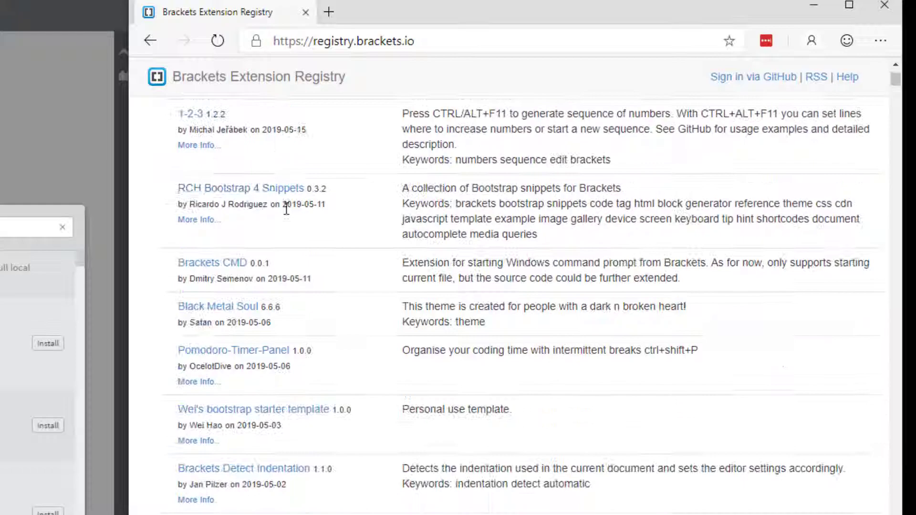
{"action": "scroll", "scroll_direction": "down", "scroll_amount": 3}
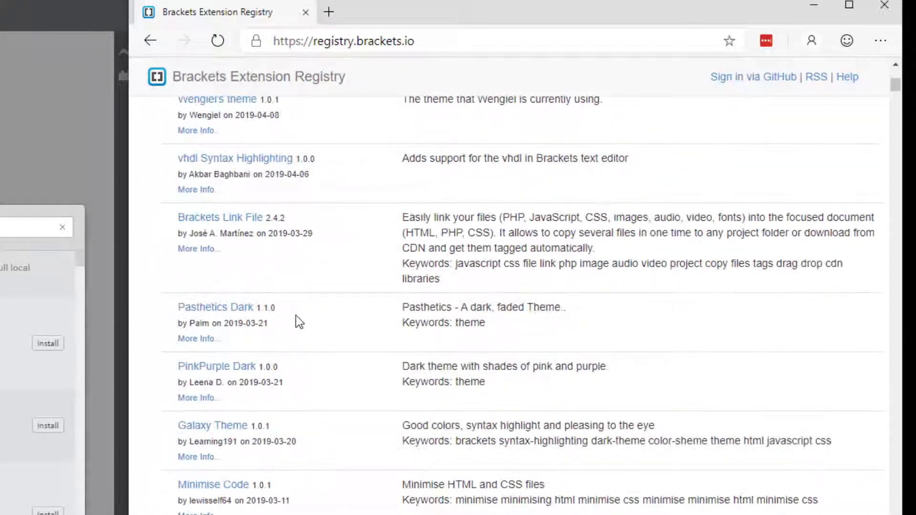
{"action": "scroll", "scroll_direction": "up", "scroll_amount": 3}
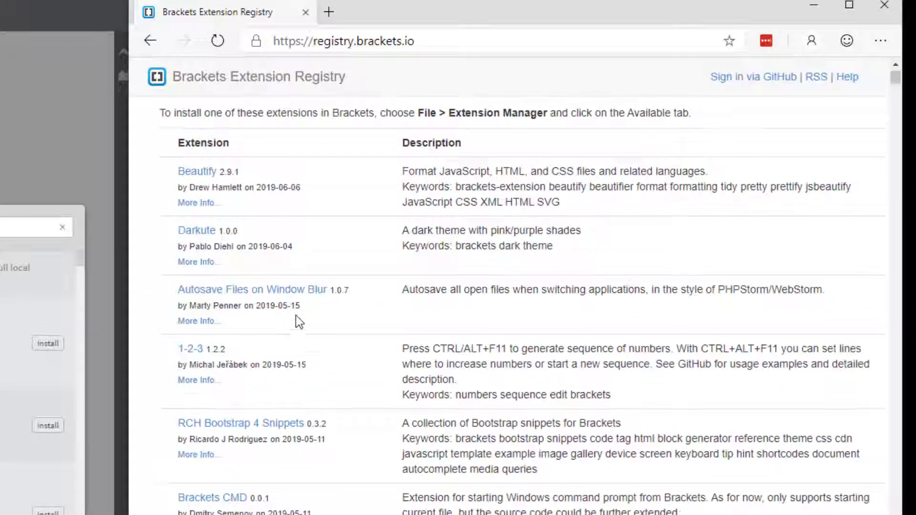
{"action": "scroll", "scroll_direction": "up", "scroll_amount": 3}
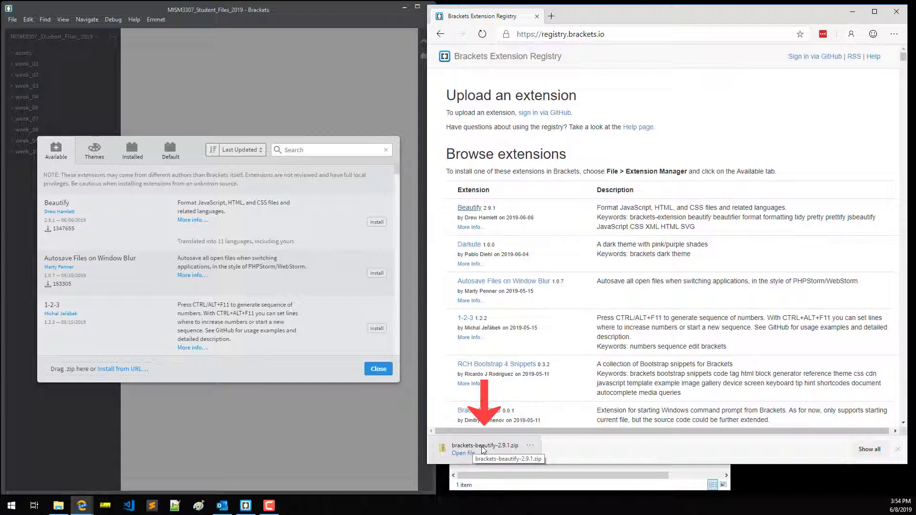
{"action": "mouse_move", "coordinate": [593, 22]}
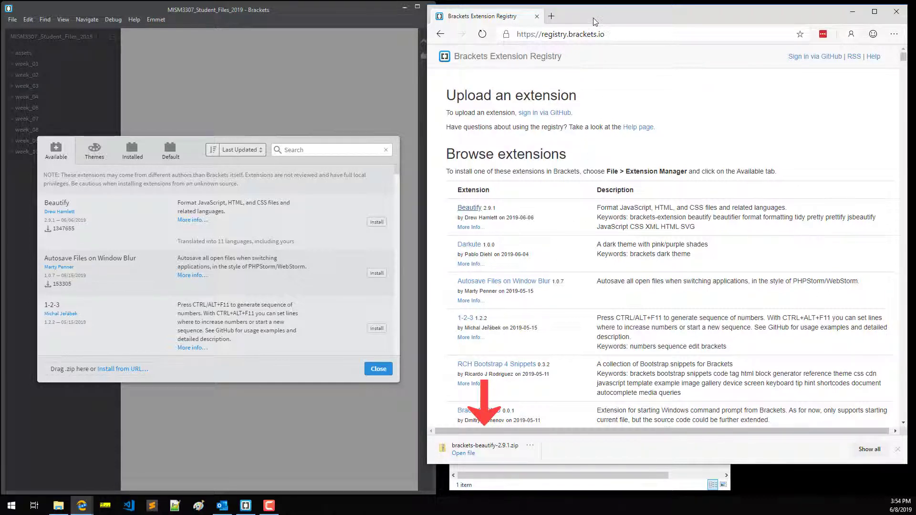
{"action": "mouse_move", "coordinate": [462, 453]}
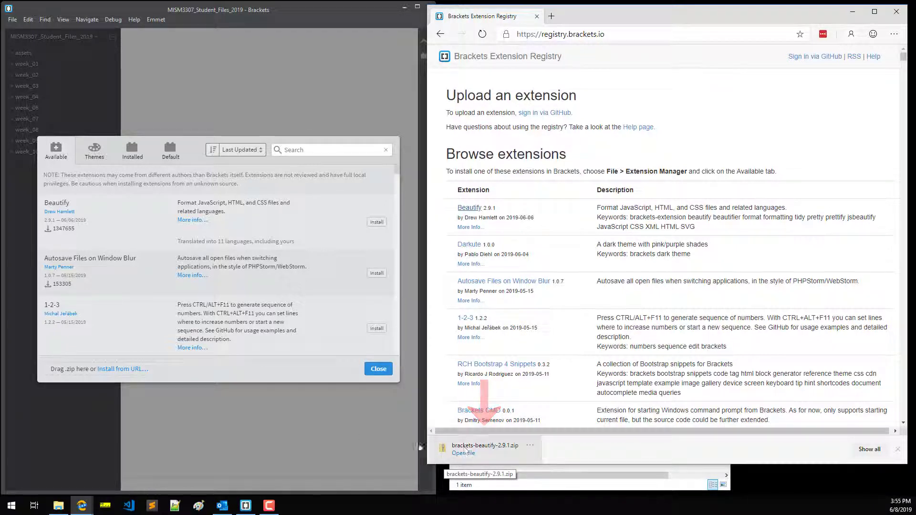
Step: Reveal the downloaded brackets-beautify-2.9.1.zip in its Downloads folder
{"action": "left_click", "coordinate": [463, 453]}
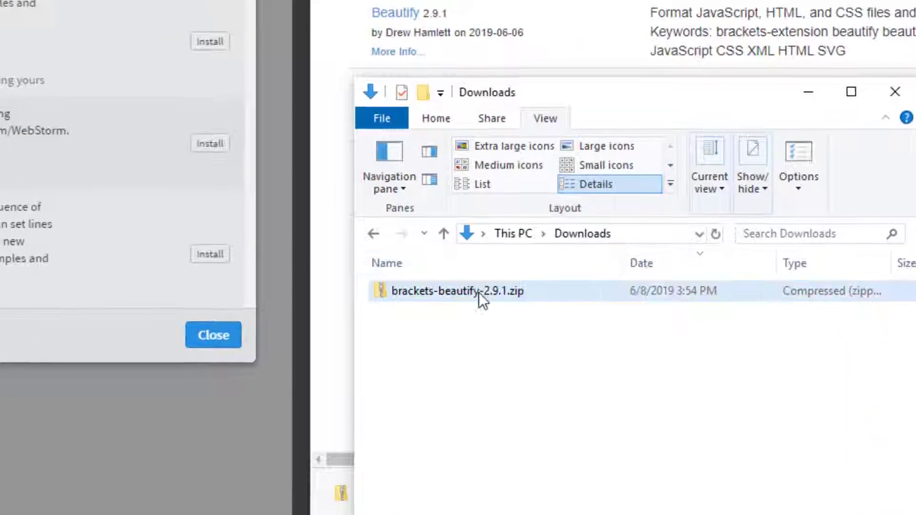
Step: Select brackets-beautify-2.9.1.zip in the Downloads folder for dragging
{"action": "left_click", "coordinate": [446, 291]}
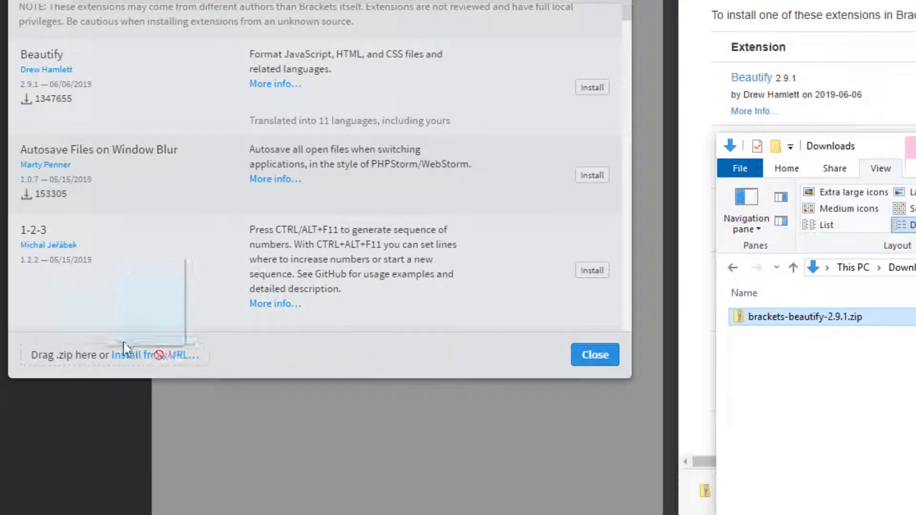
Step: Drop brackets-beautify-2.9.1.zip onto Extension Manager to install Beautify successfully
{"action": "left_click", "coordinate": [113, 355]}
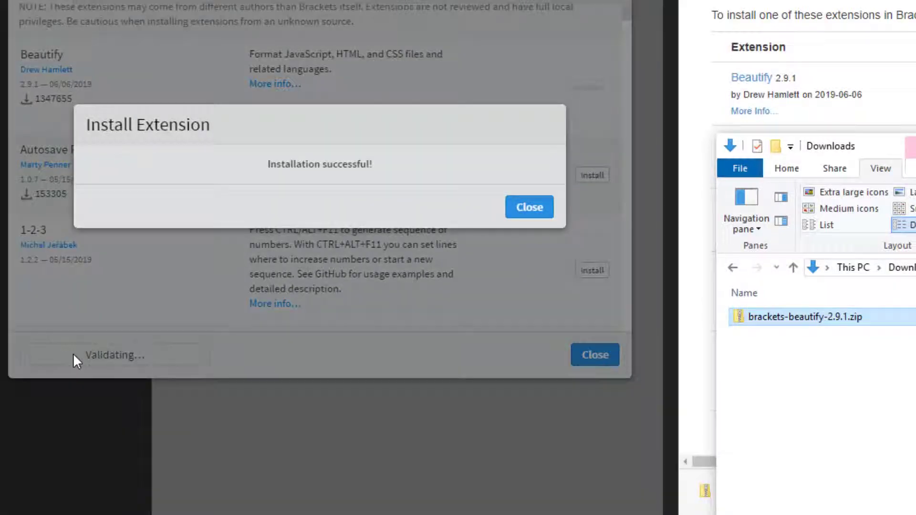
{"action": "mouse_move", "coordinate": [342, 177]}
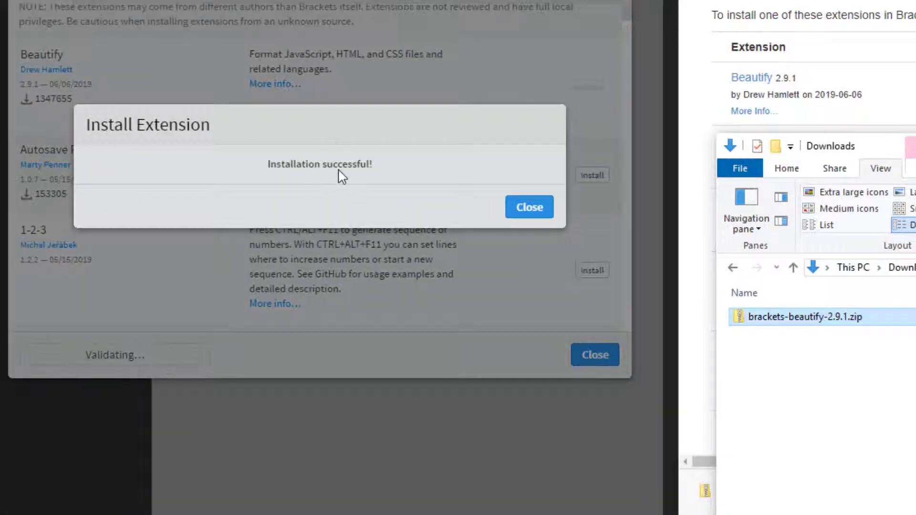